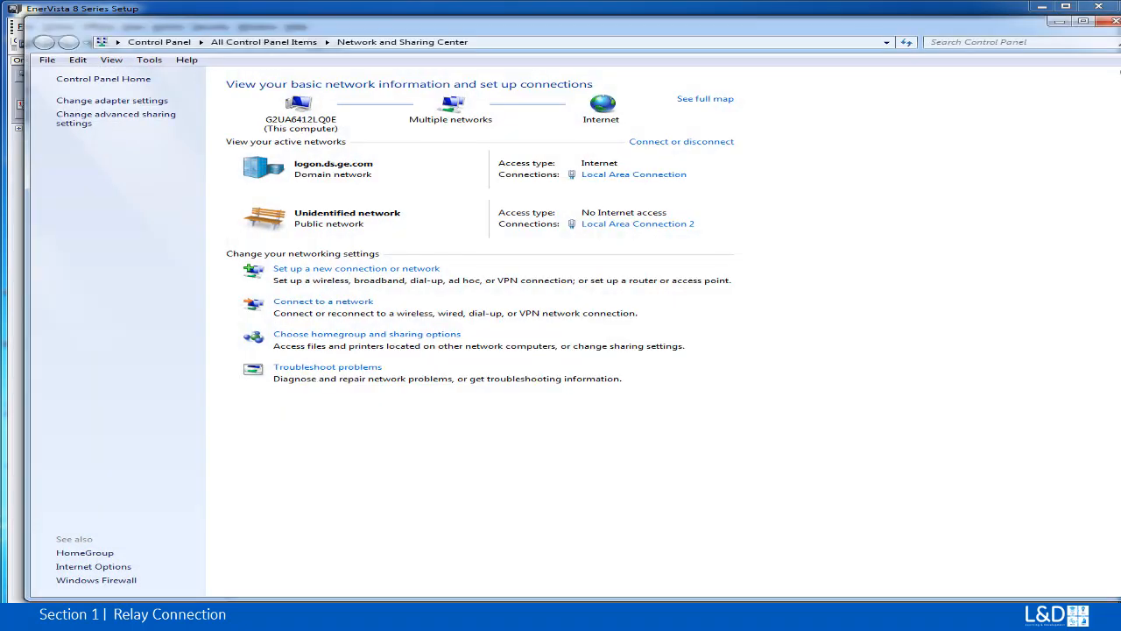
{"action": "mouse_move", "coordinate": [113, 100]}
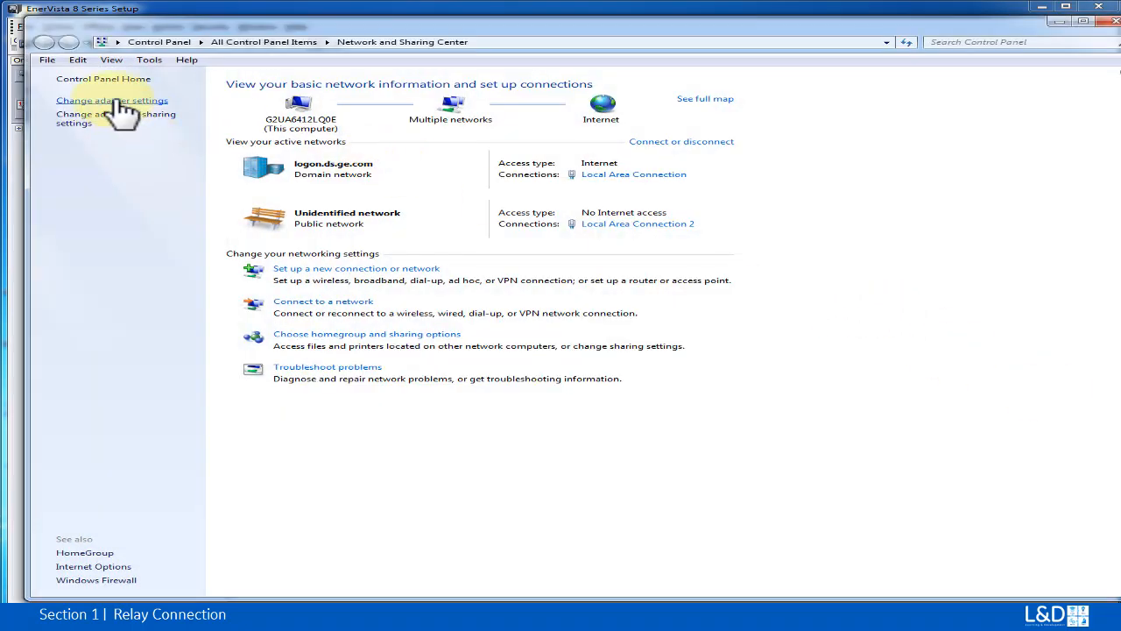
Step: Give Local Area Connection 2 the fixed IPv4 address 1.1.1.2 with mask 255.255.255.0
{"action": "left_click", "coordinate": [112, 100]}
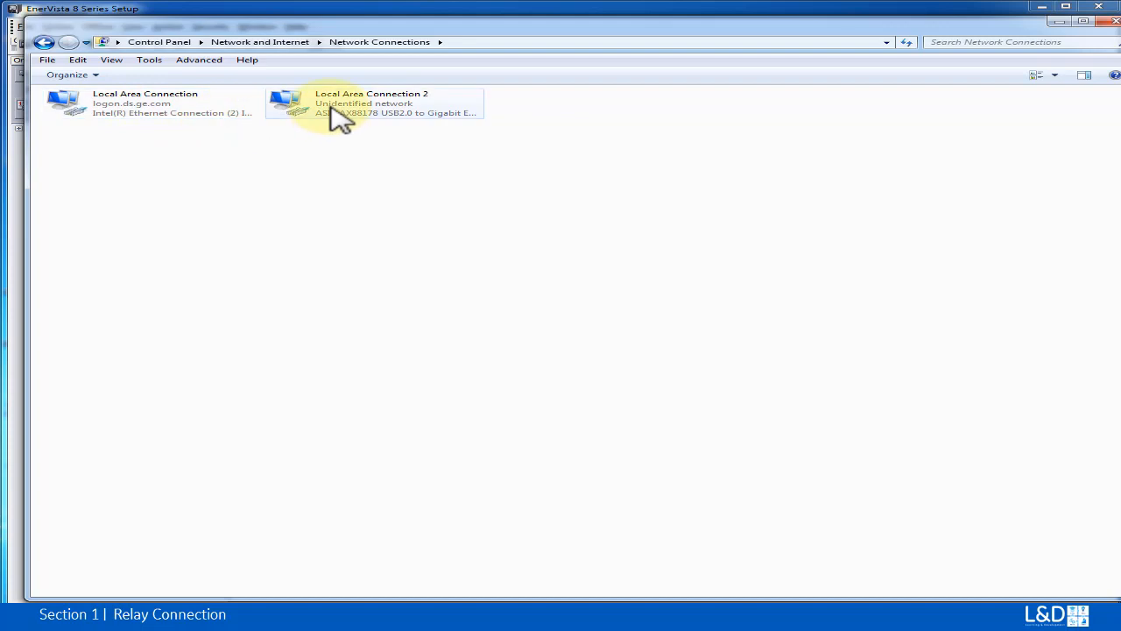
{"action": "double_click", "coordinate": [372, 102]}
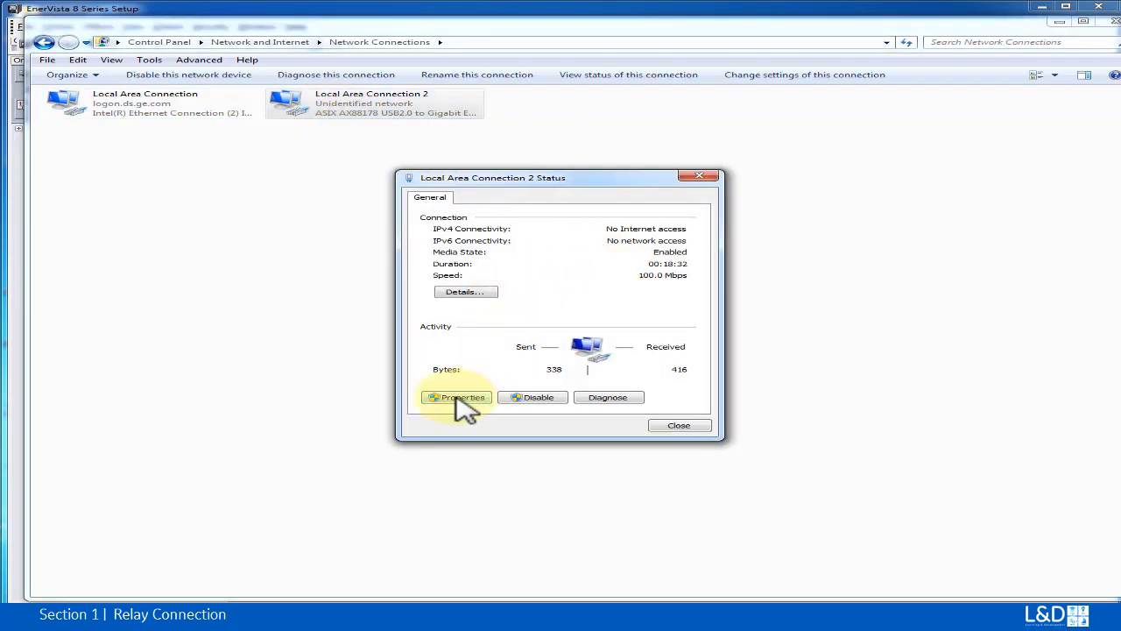
{"action": "mouse_move", "coordinate": [512, 400]}
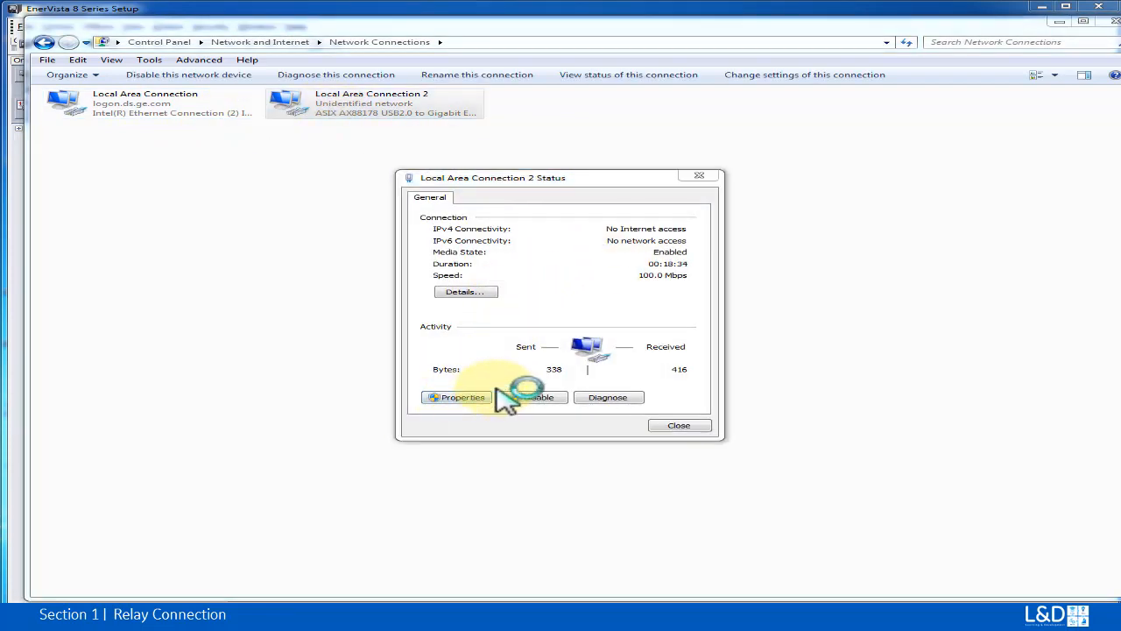
{"action": "left_click", "coordinate": [455, 396]}
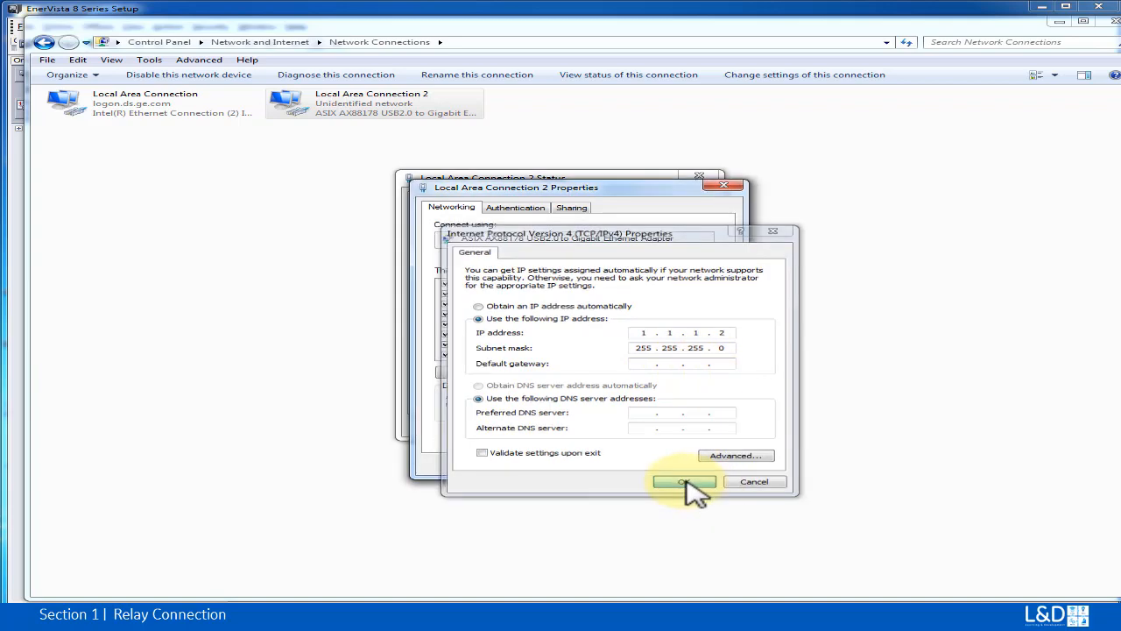
{"action": "left_click", "coordinate": [683, 480]}
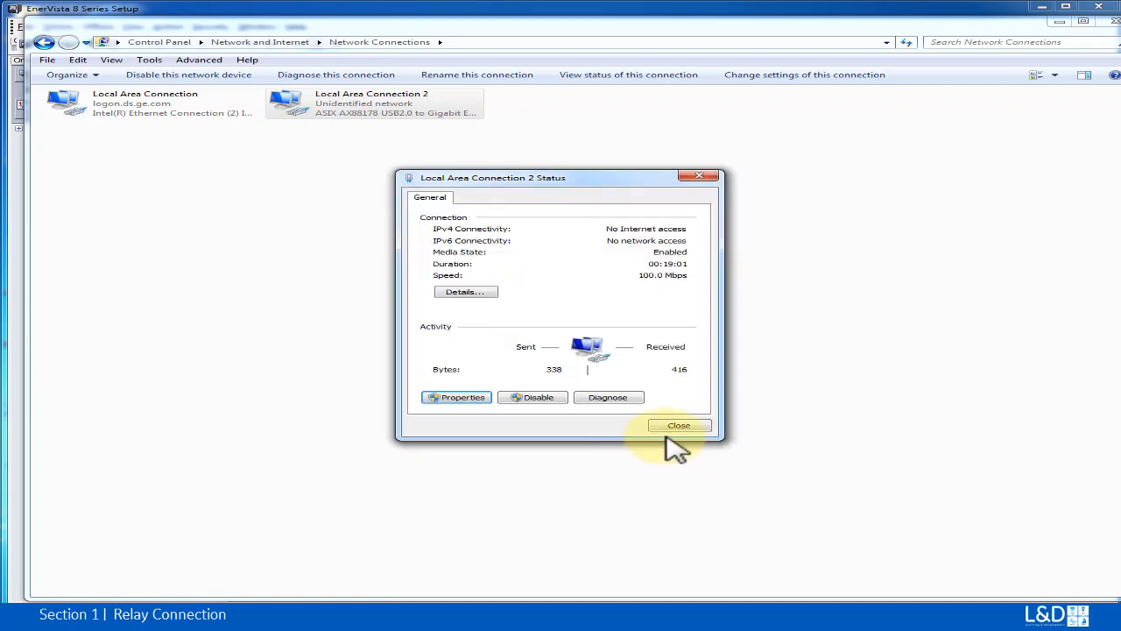
Step: Close the status window and ping 1.1.1.1 from cmd, getting four replies
{"action": "left_click", "coordinate": [680, 426]}
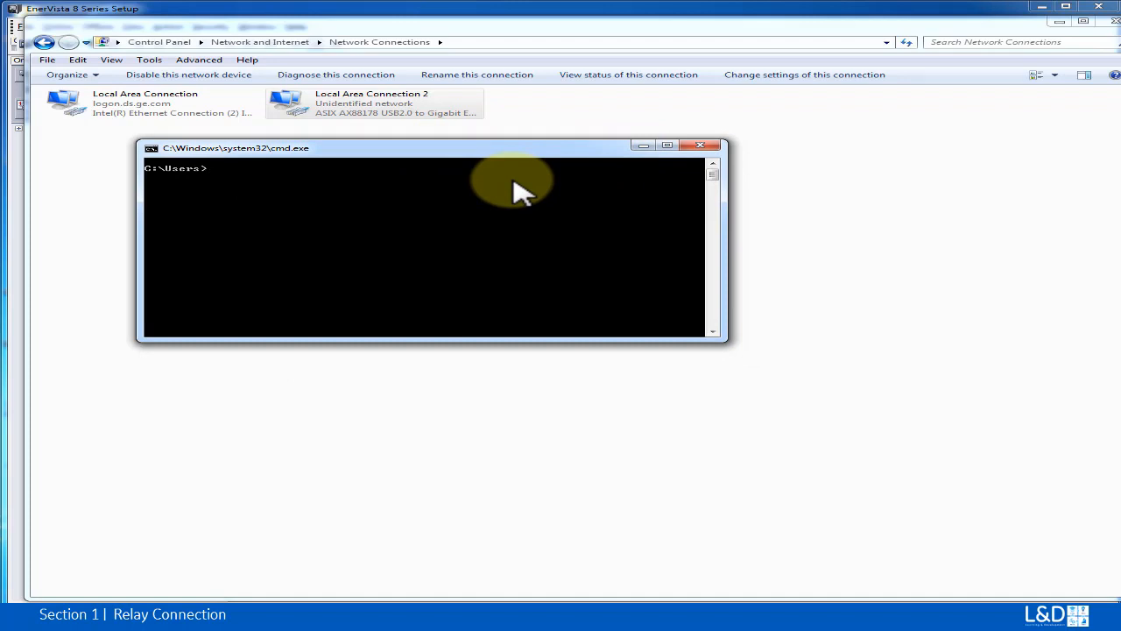
{"action": "type", "text": "ping"}
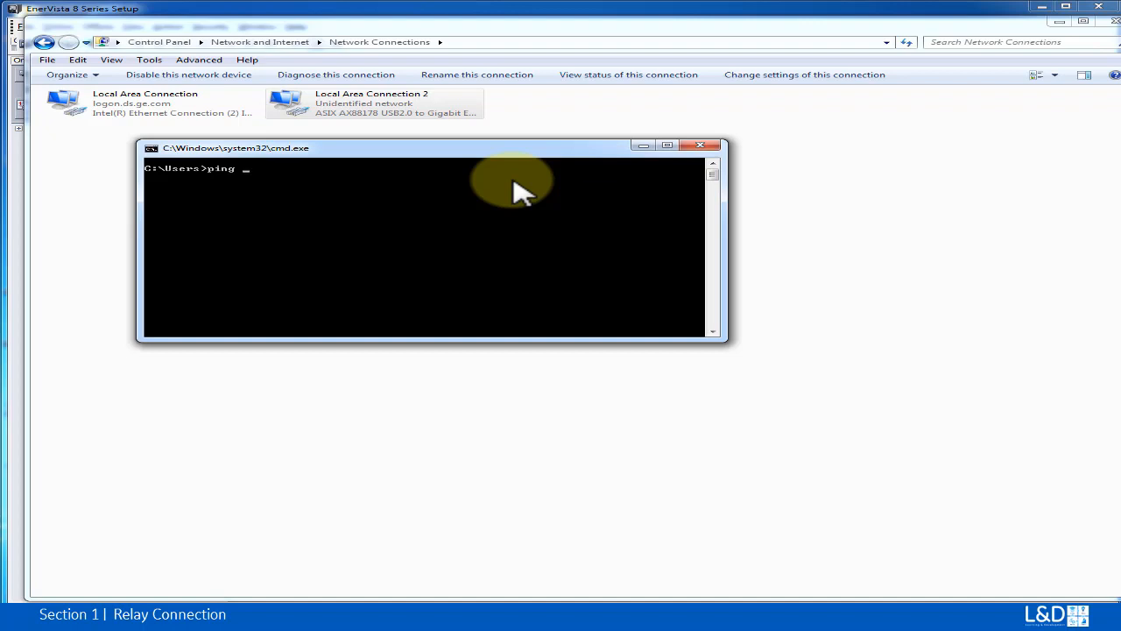
{"action": "type", "text": "1.1.1.1"}
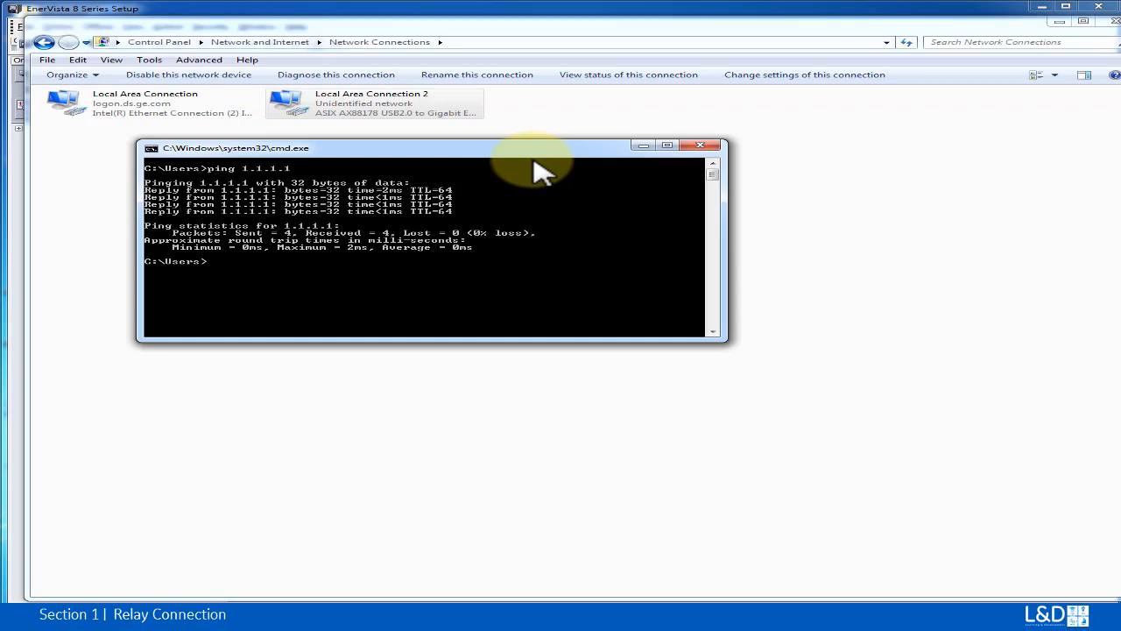
{"action": "mouse_move", "coordinate": [544, 162]}
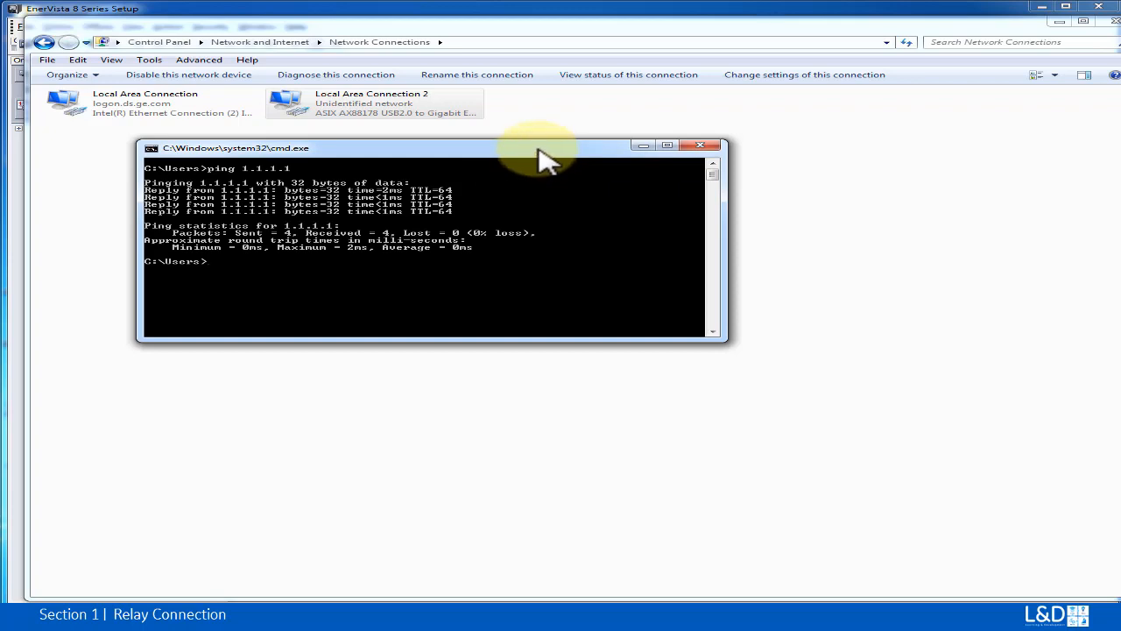
{"action": "mouse_move", "coordinate": [639, 158]}
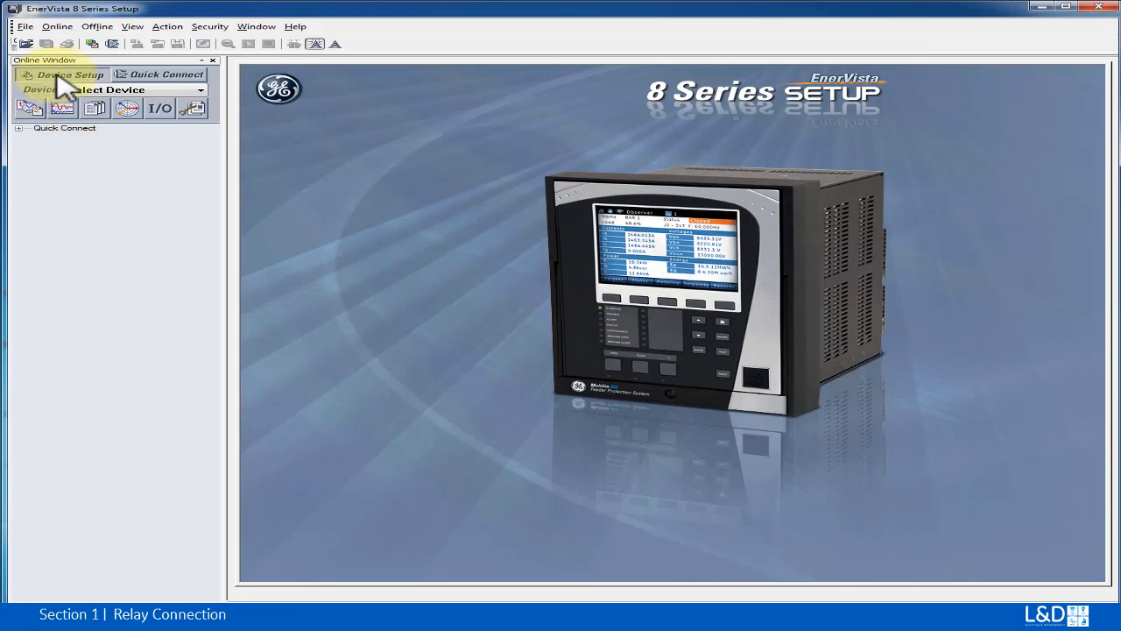
Step: In Device Setup, add a new site named Markham
{"action": "left_click", "coordinate": [60, 74]}
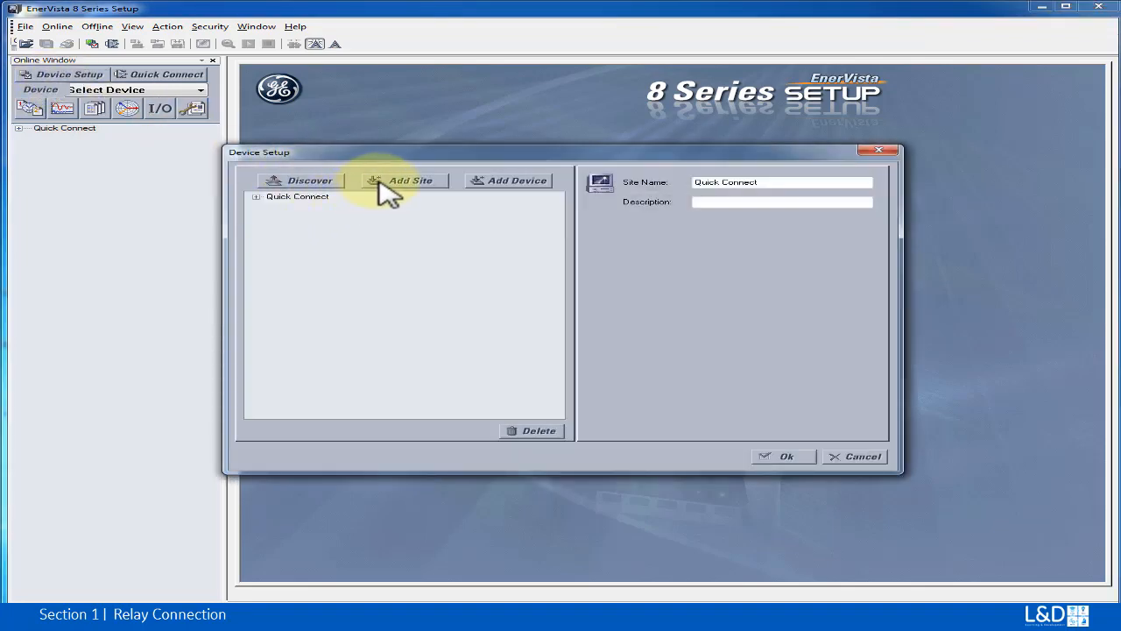
{"action": "left_click", "coordinate": [407, 179]}
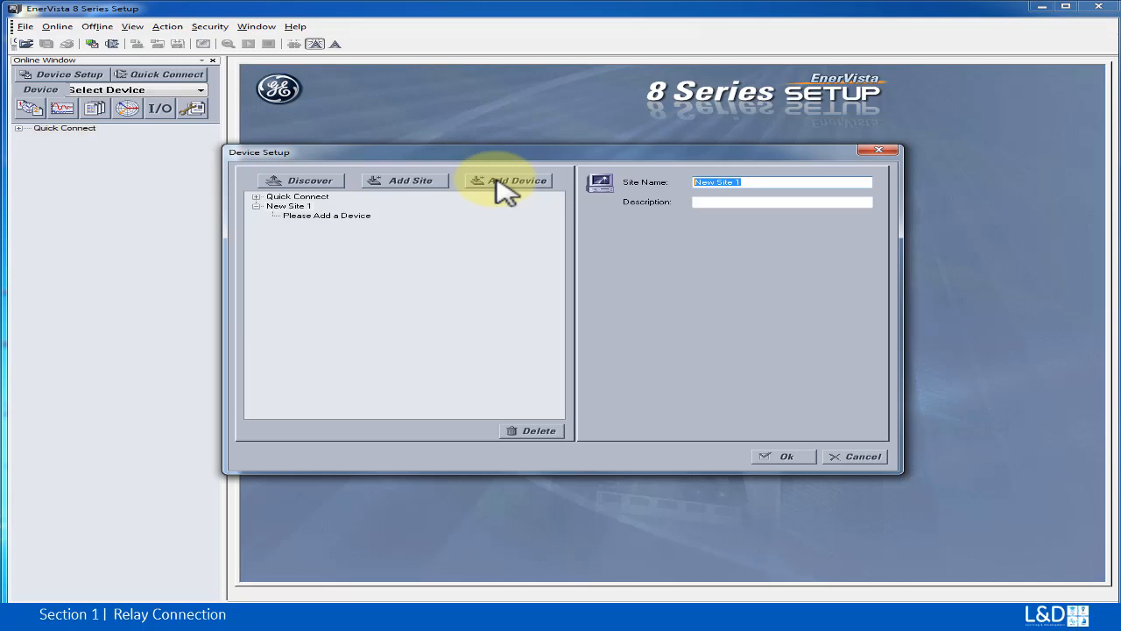
{"action": "type", "text": "Mai"}
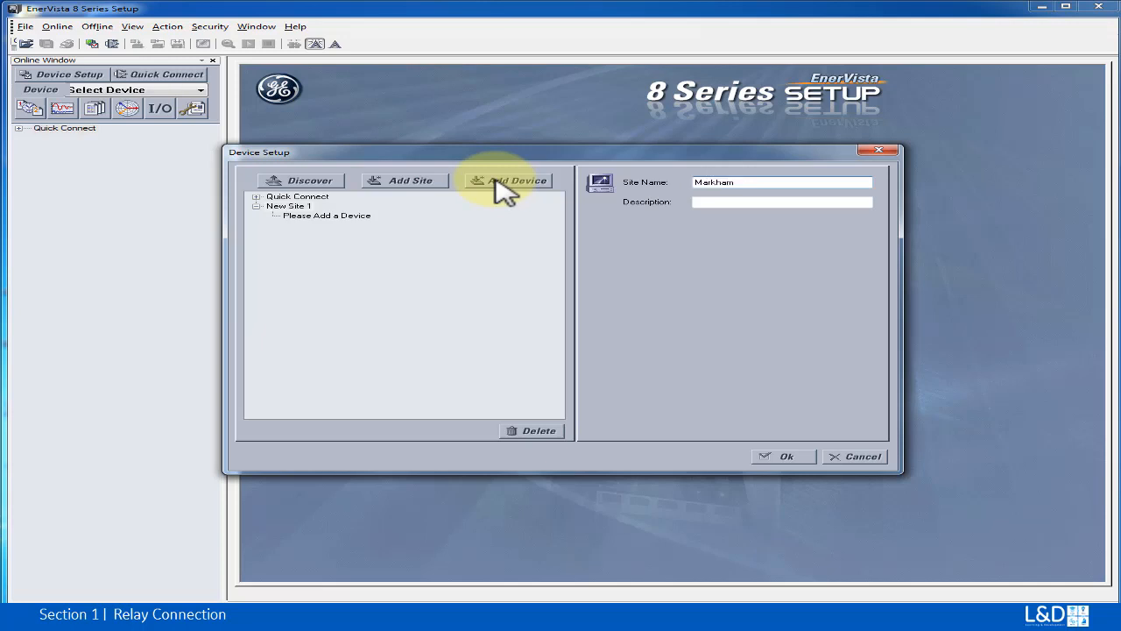
Step: Add a new device named Feeder 101 under the Markham site
{"action": "left_click", "coordinate": [515, 180]}
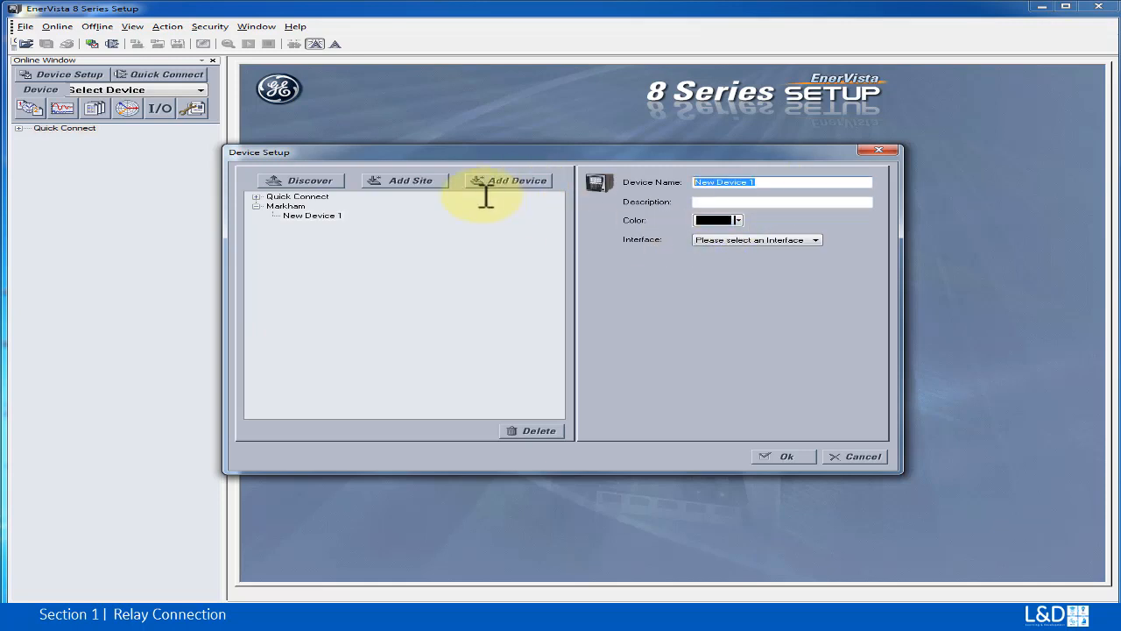
{"action": "type", "text": "Feeder"}
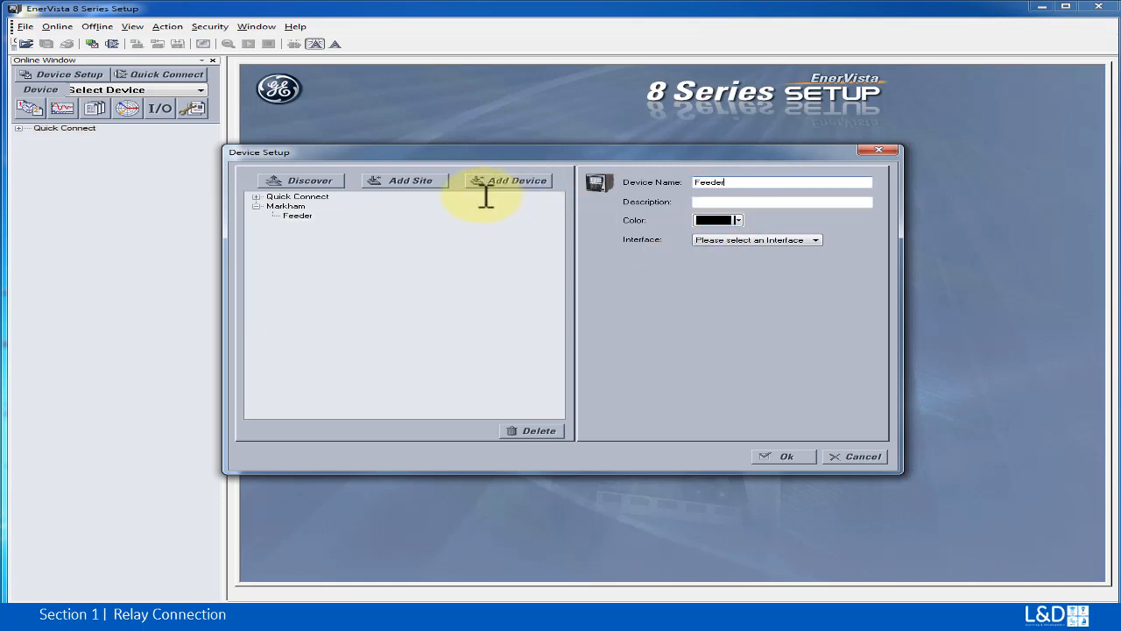
{"action": "type", "text": "101"}
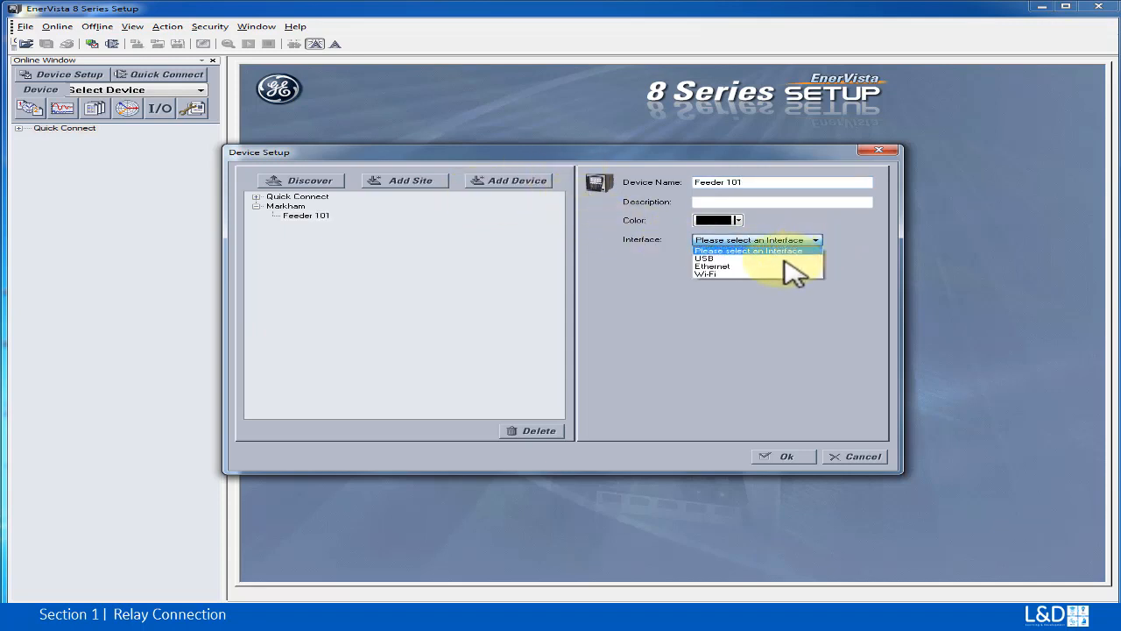
Step: Set Feeder 101's interface to Ethernet with IP address 1.1.1.1
{"action": "left_click", "coordinate": [711, 266]}
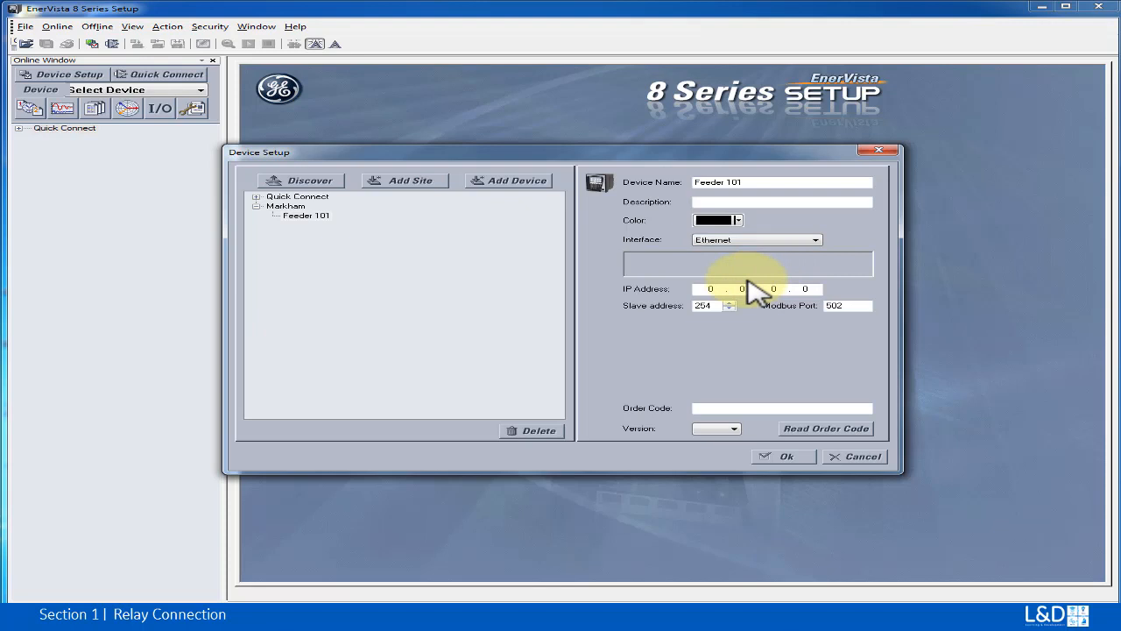
{"action": "left_click", "coordinate": [712, 288]}
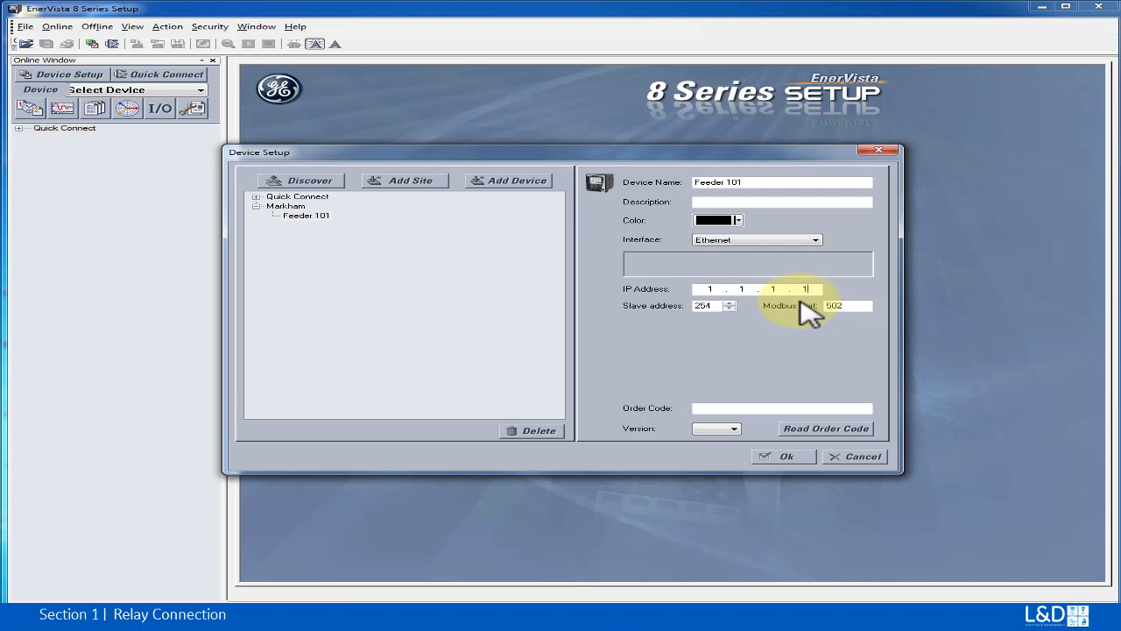
{"action": "mouse_move", "coordinate": [710, 329]}
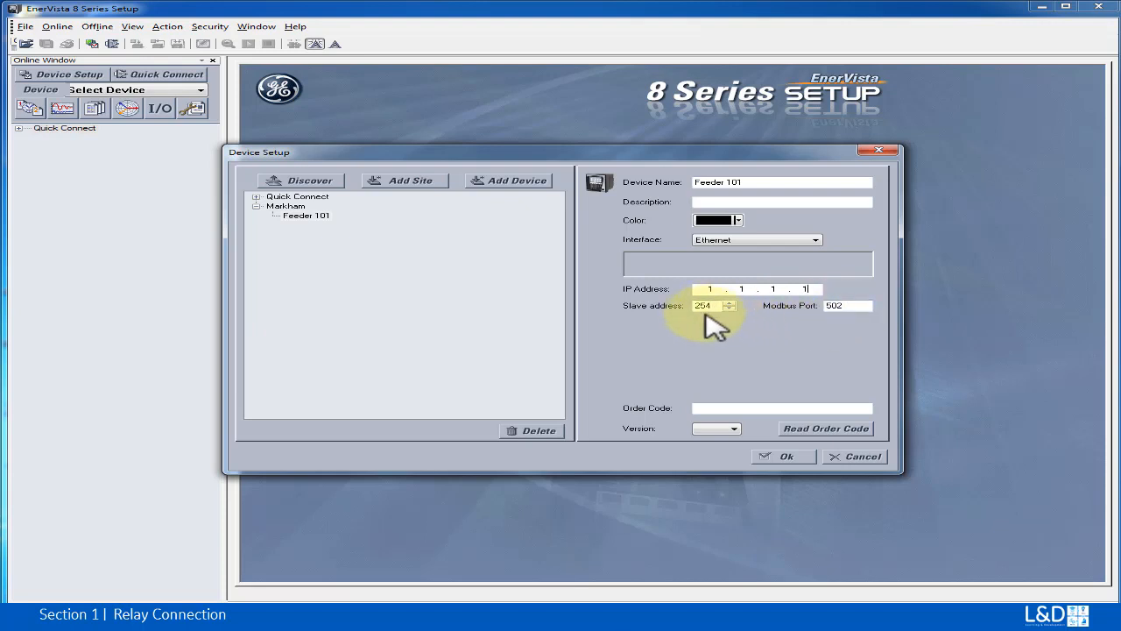
{"action": "mouse_move", "coordinate": [845, 305]}
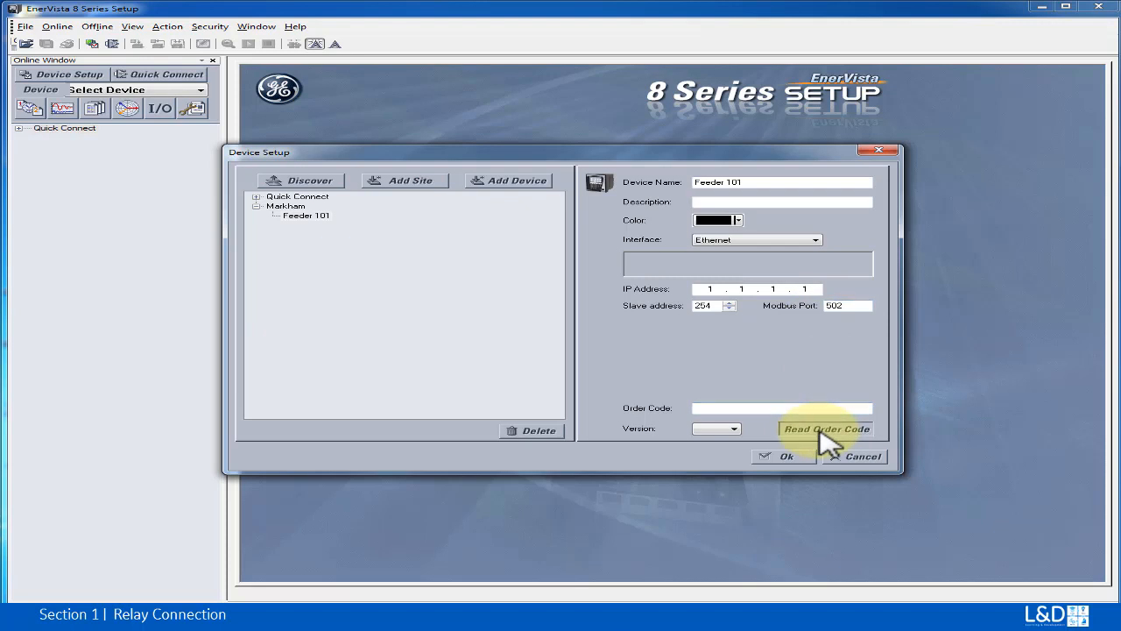
Step: Read Feeder 101's order code from the relay, save the device and select it under Markham
{"action": "left_click", "coordinate": [826, 427]}
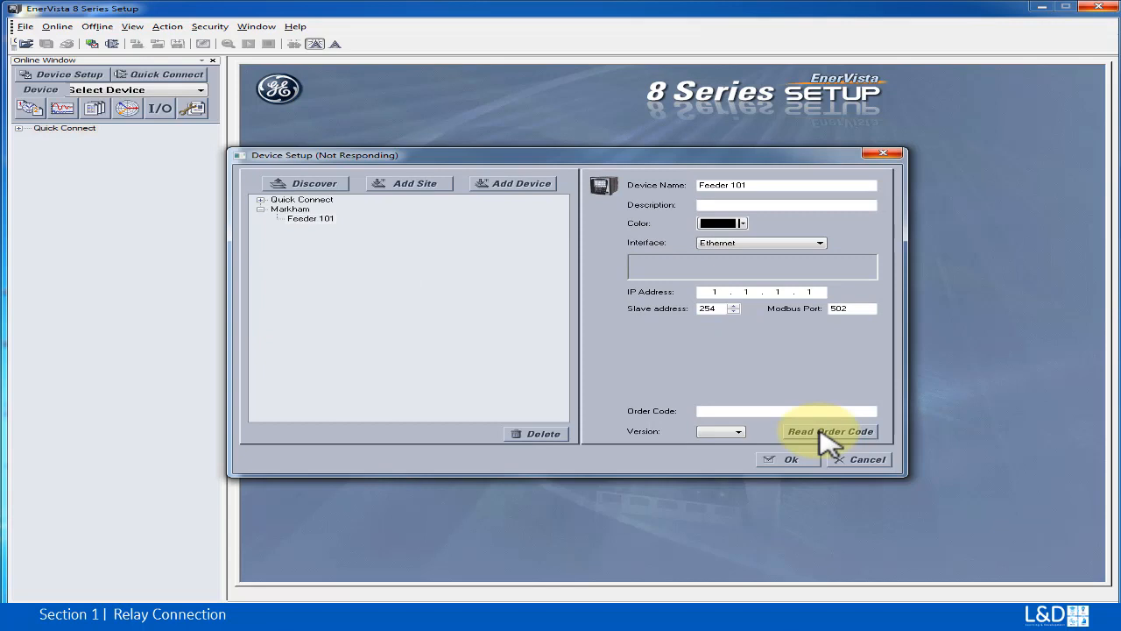
{"action": "left_click", "coordinate": [831, 431]}
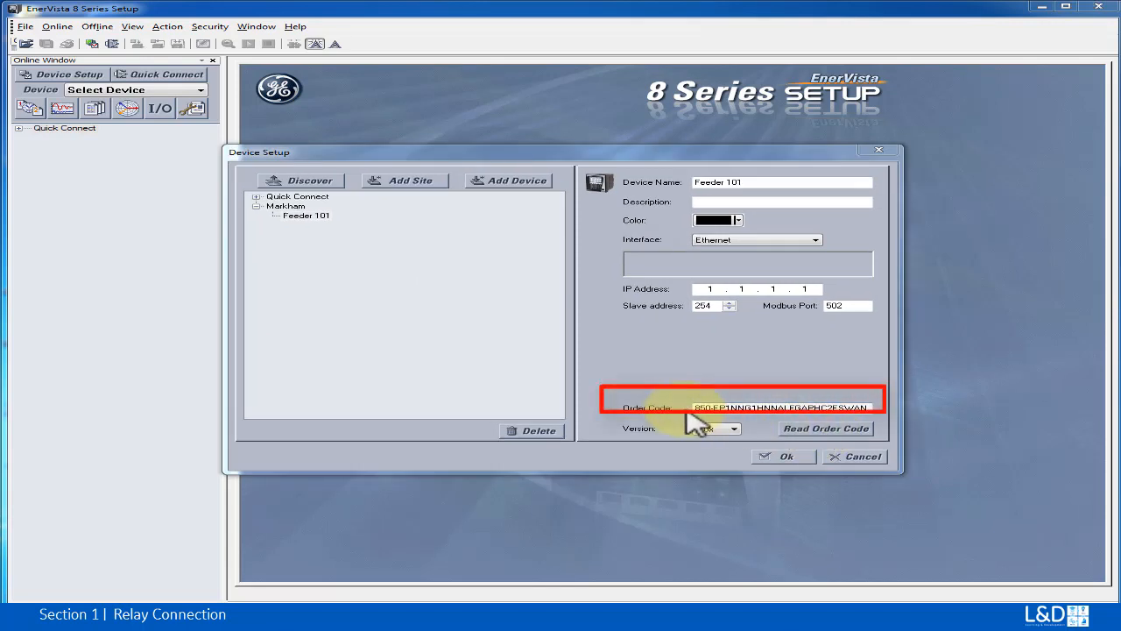
{"action": "left_click", "coordinate": [745, 428]}
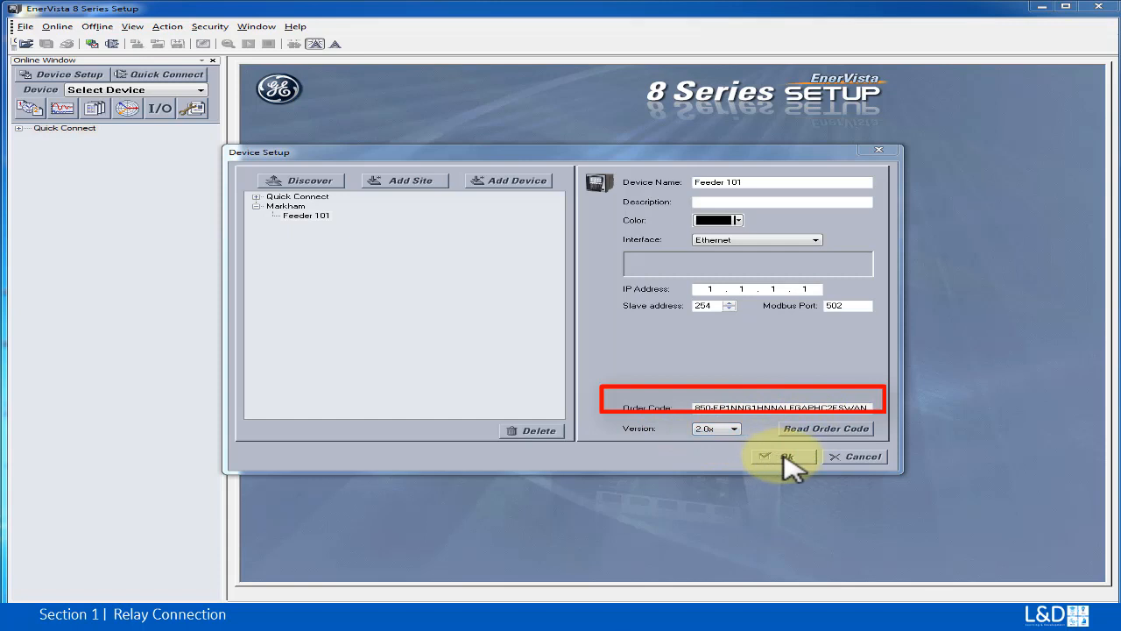
{"action": "left_click", "coordinate": [779, 456]}
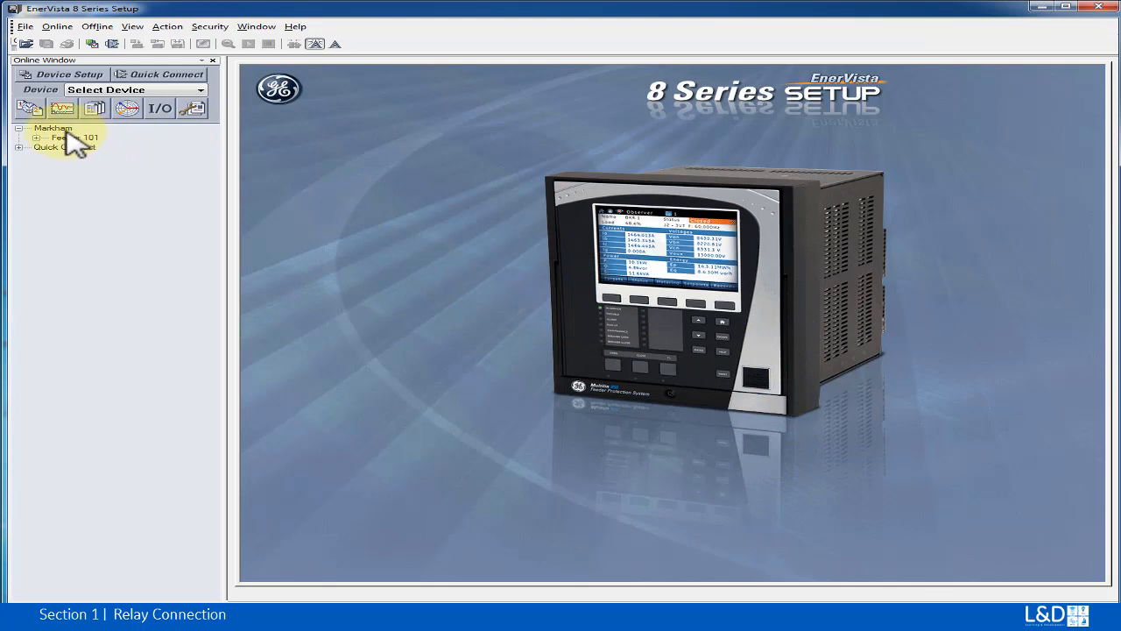
{"action": "left_click", "coordinate": [74, 136]}
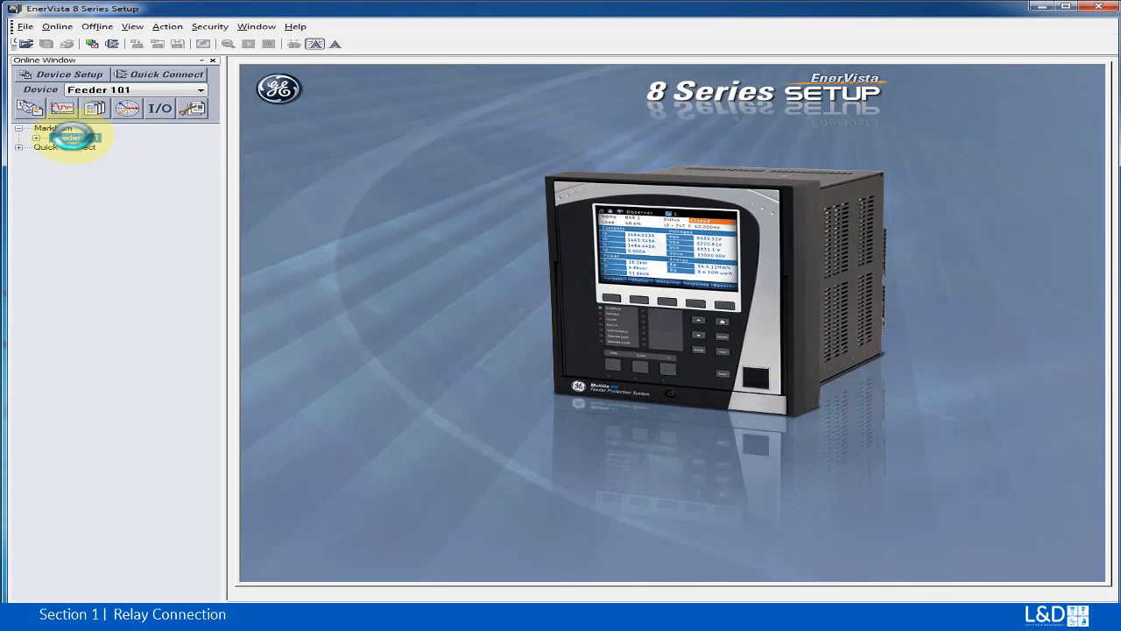